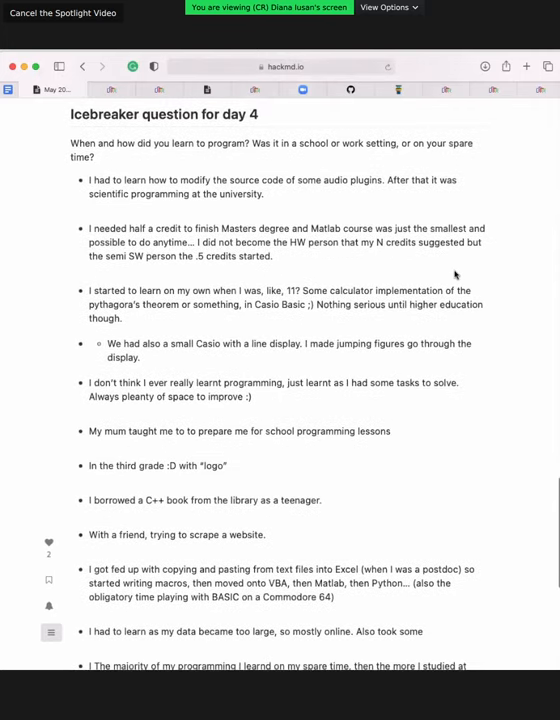
pyautogui.scroll(-3)
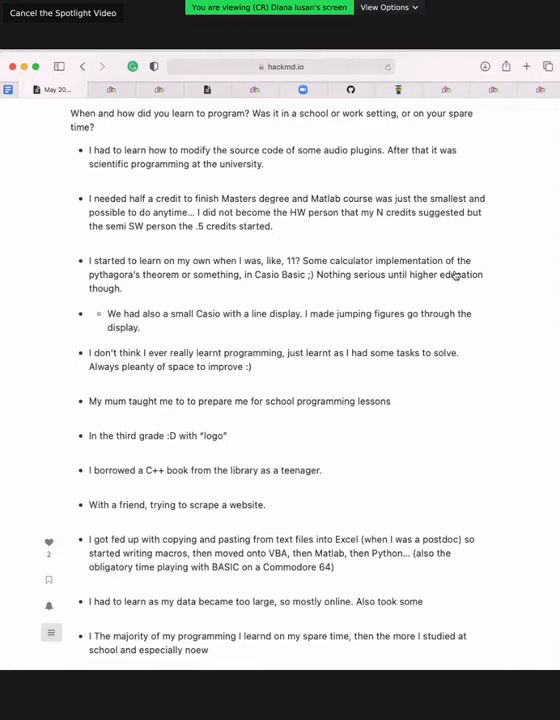
pyautogui.moveTo(462, 258)
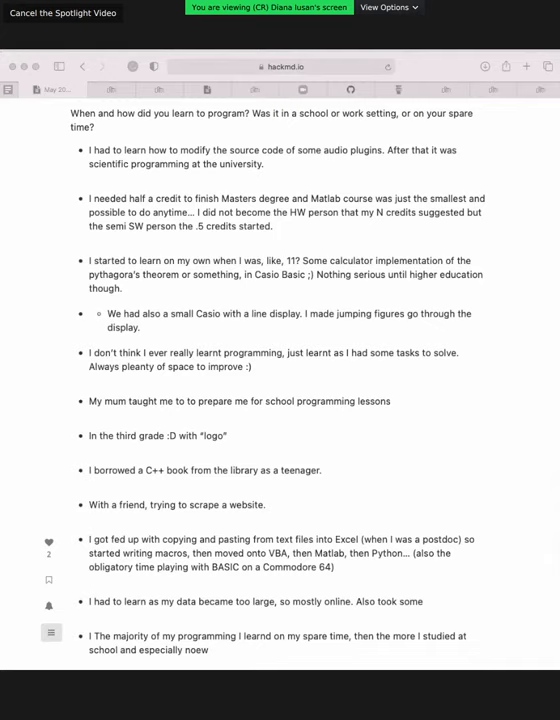
pyautogui.moveTo(455, 293)
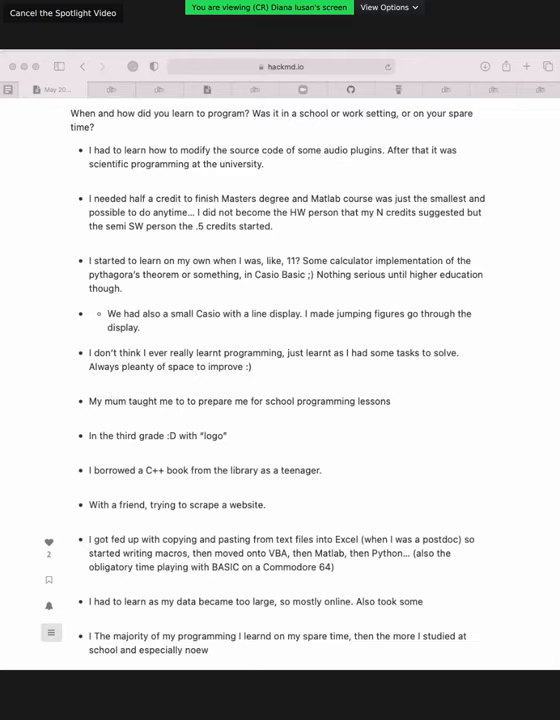
pyautogui.moveTo(459, 293)
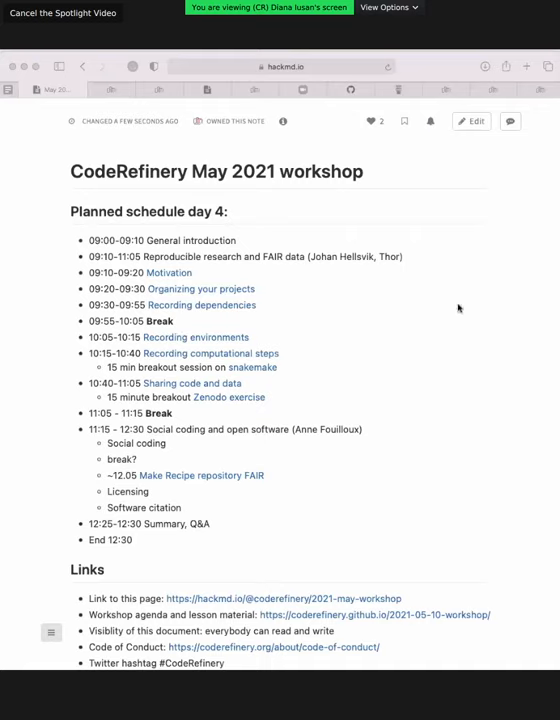
pyautogui.moveTo(448, 309)
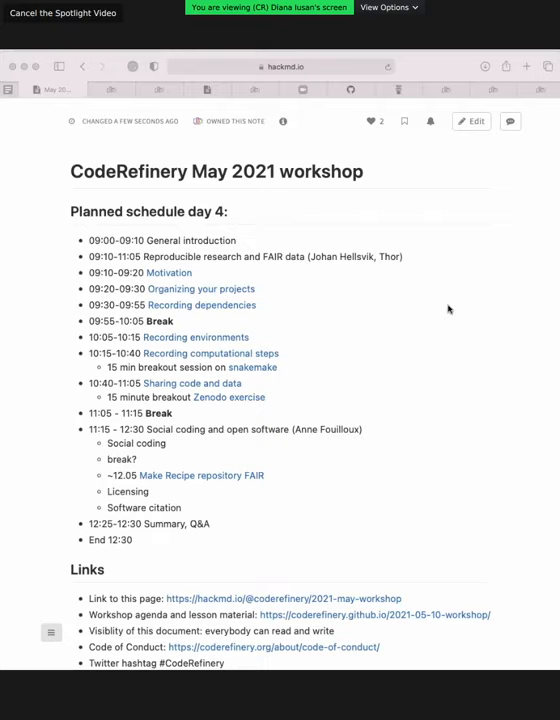
pyautogui.moveTo(350, 310)
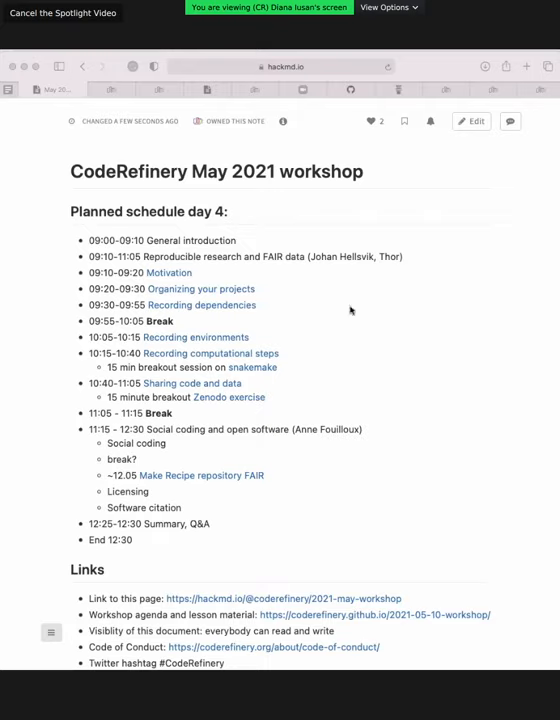
pyautogui.moveTo(354, 445)
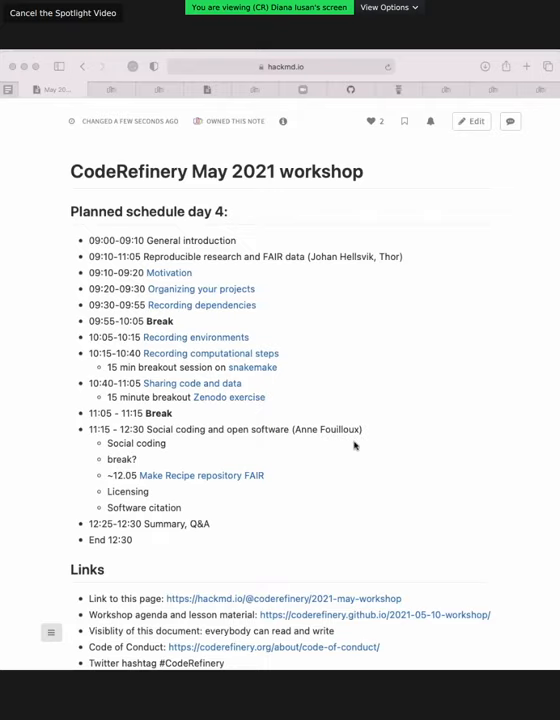
pyautogui.moveTo(335, 344)
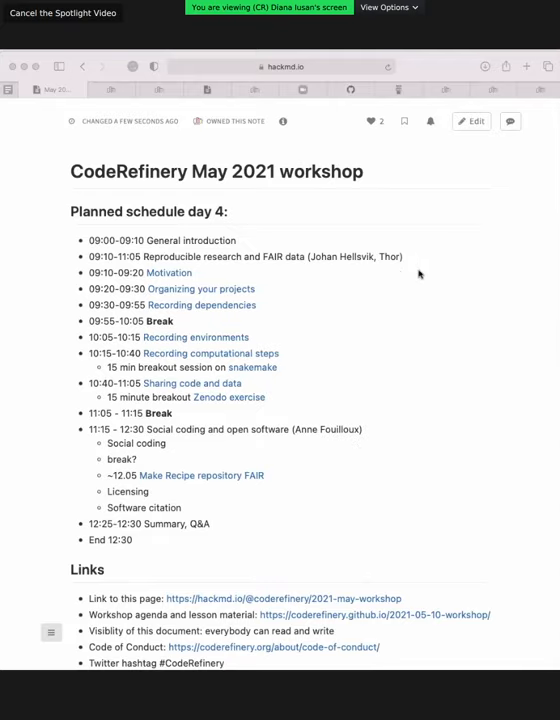
pyautogui.moveTo(350, 380)
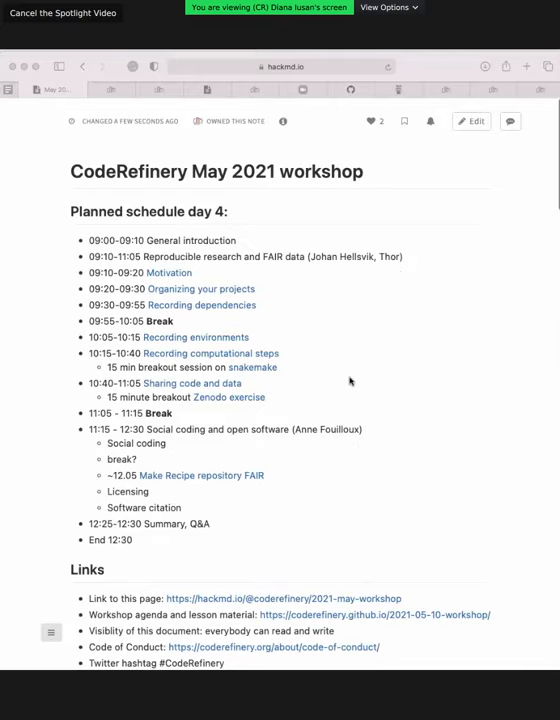
pyautogui.scroll(-3)
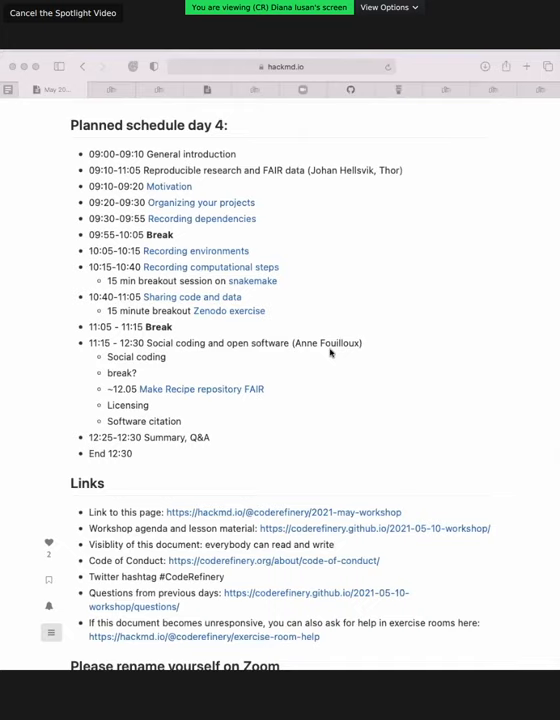
pyautogui.moveTo(380, 432)
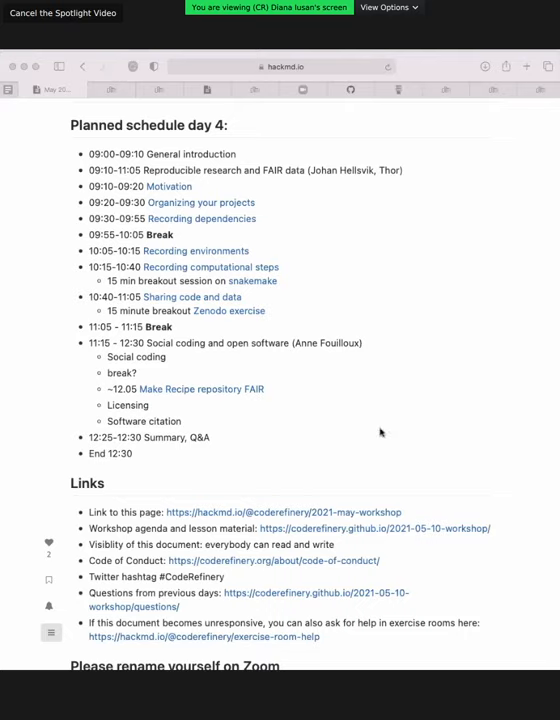
pyautogui.moveTo(390, 431)
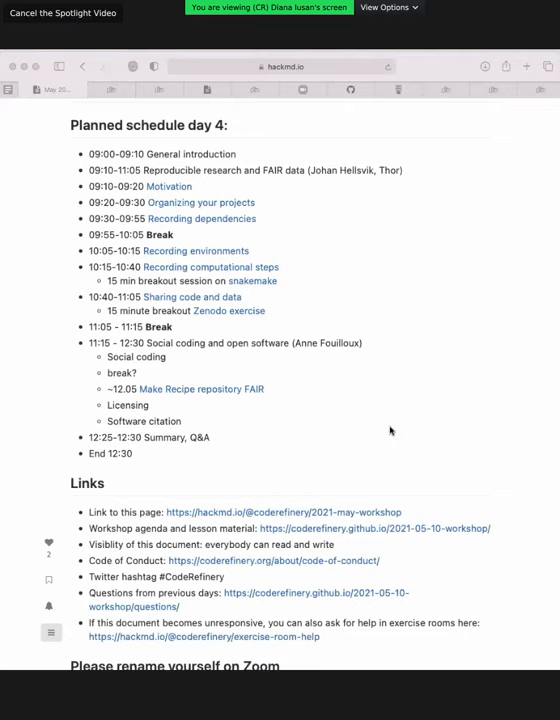